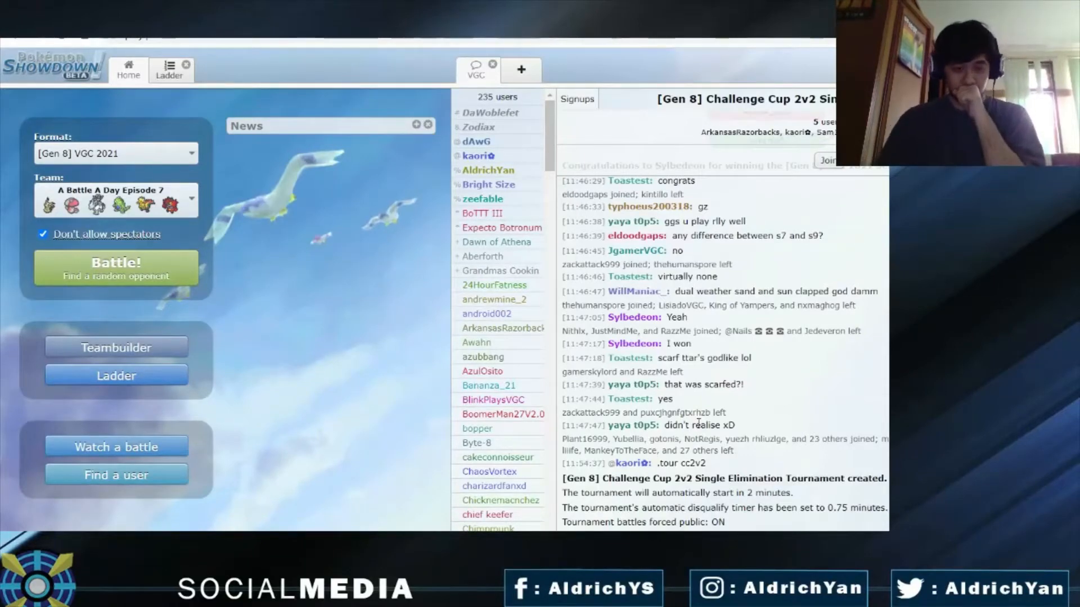
Step: Check the current VGC 2021 ladder rating, then start searching for a random rated opponent
scroll(down, 3)
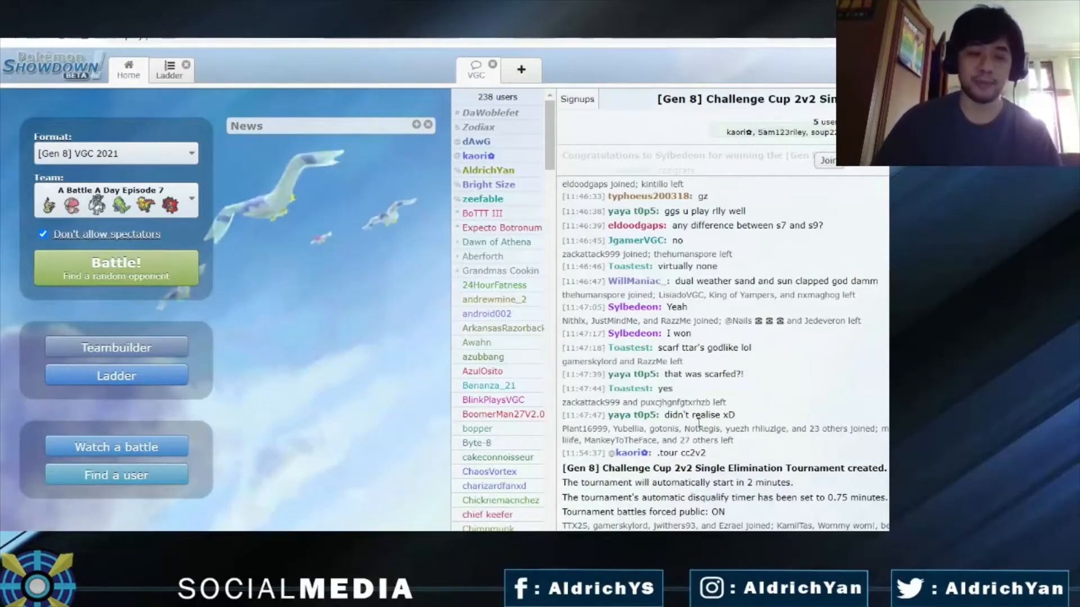
mouse_move(230, 296)
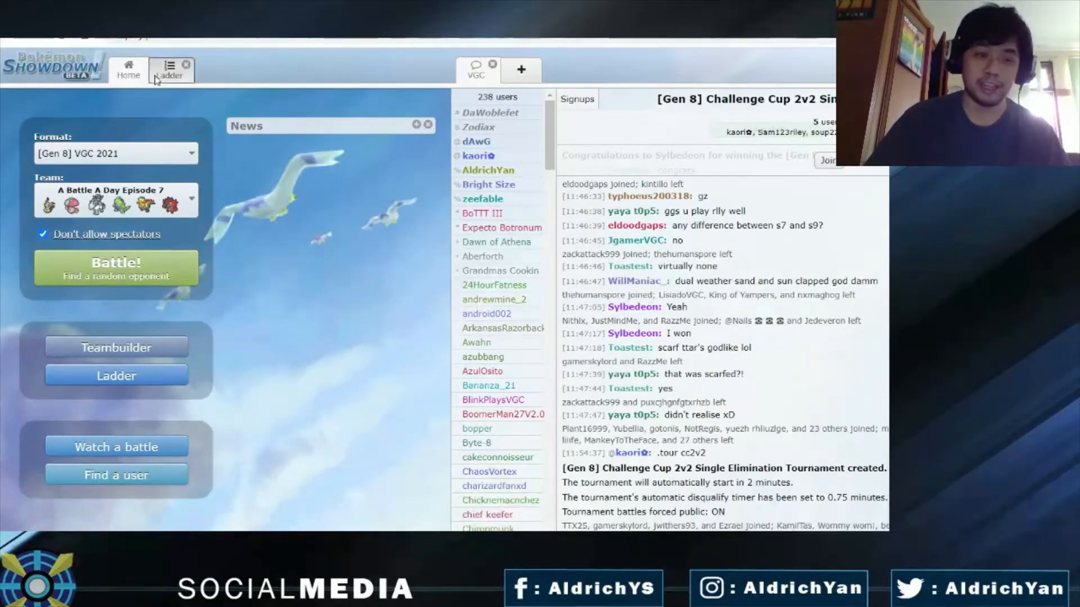
click(170, 69)
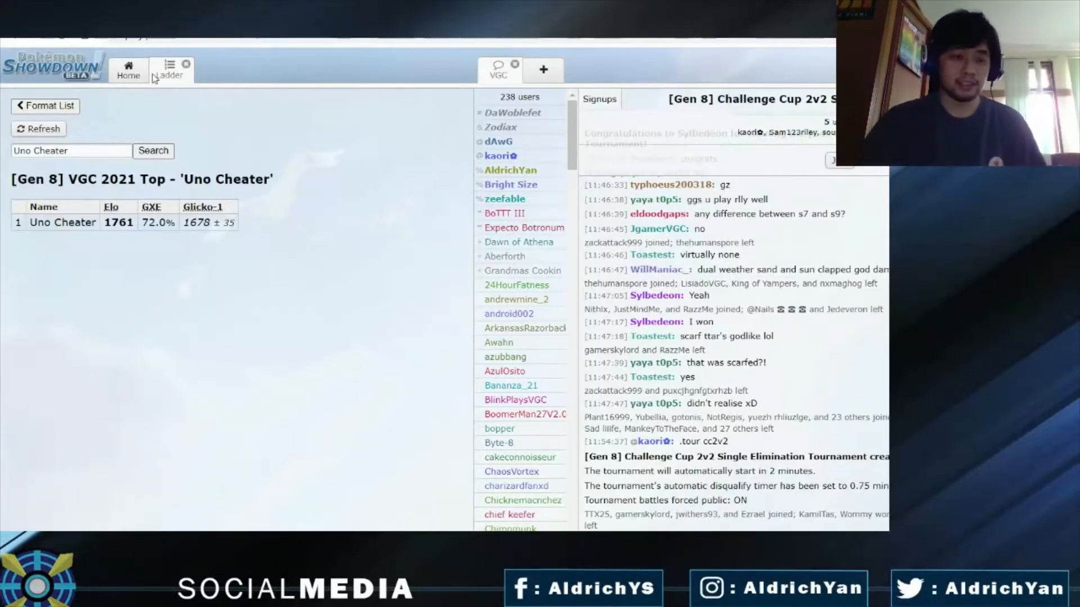
click(128, 69)
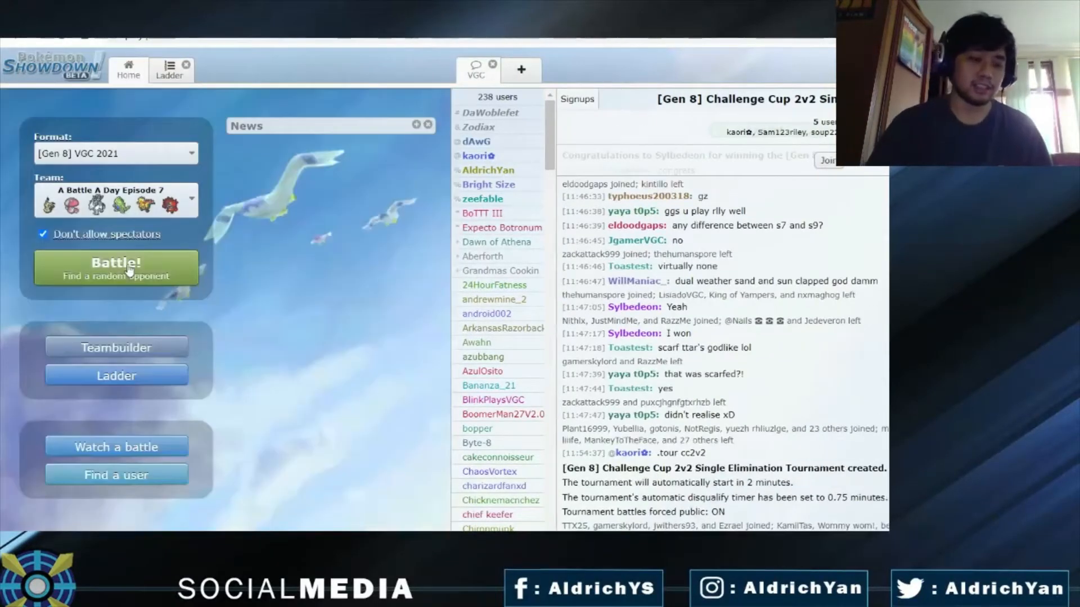
click(115, 268)
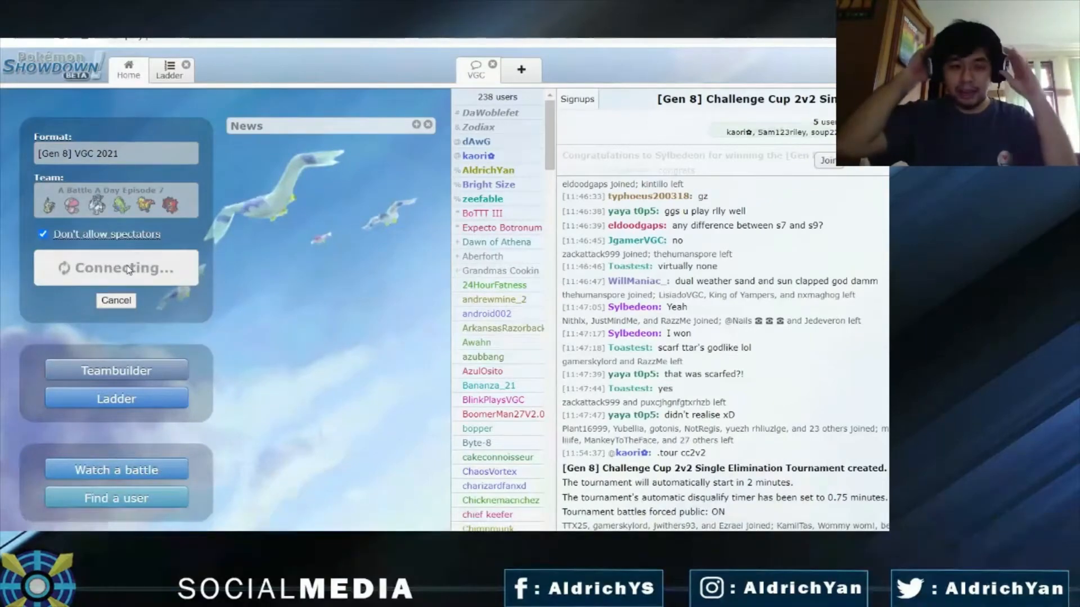
mouse_move(162, 204)
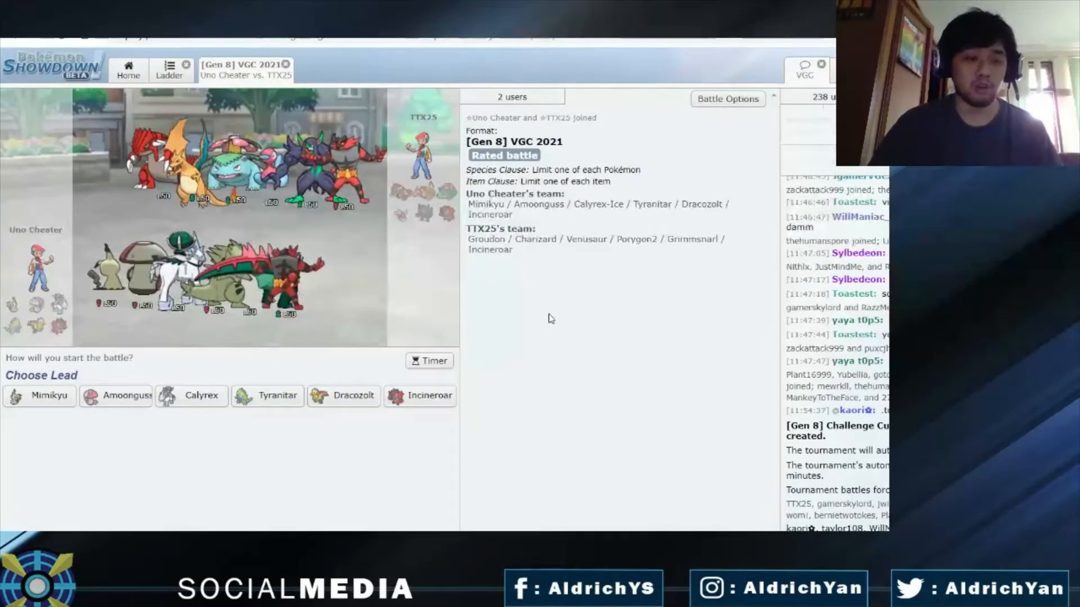
mouse_move(201, 394)
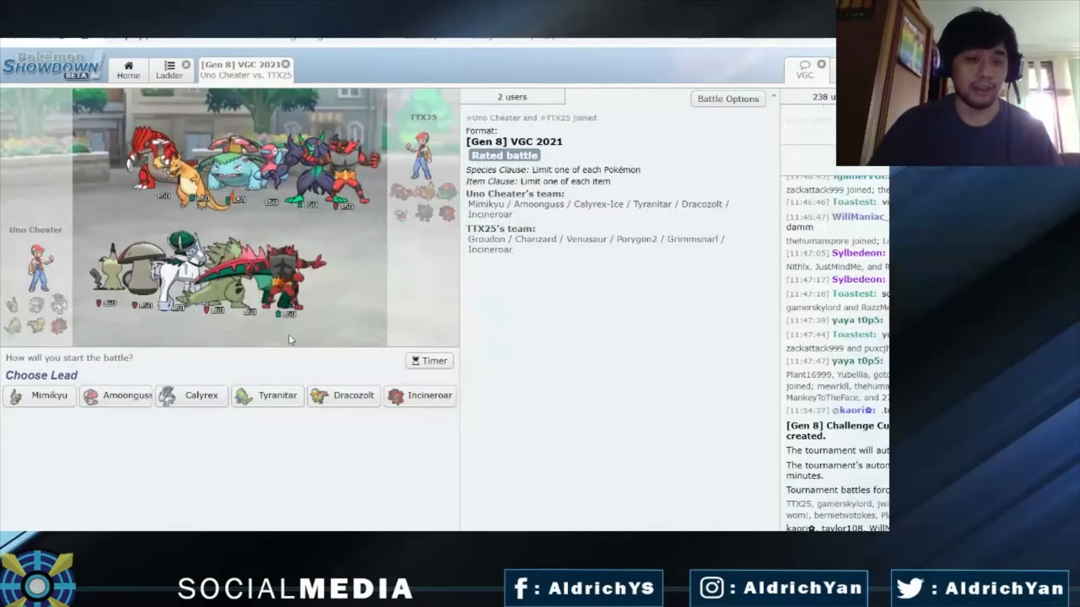
mouse_move(200, 395)
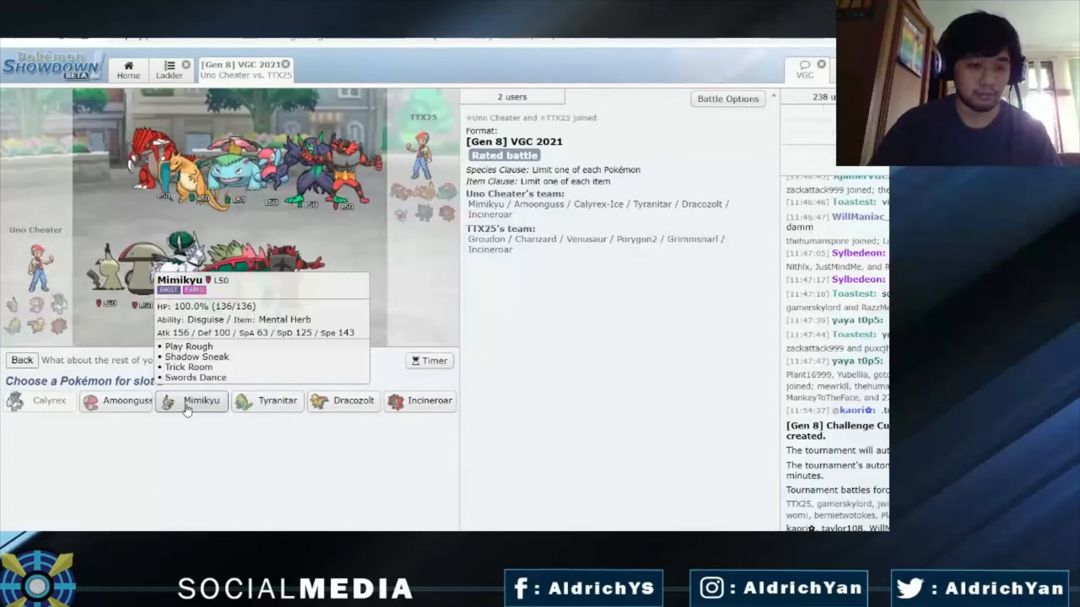
Step: Choose Calyrex and Mimikyu as leads with Amoonguss and Tyranitar in the back
click(191, 401)
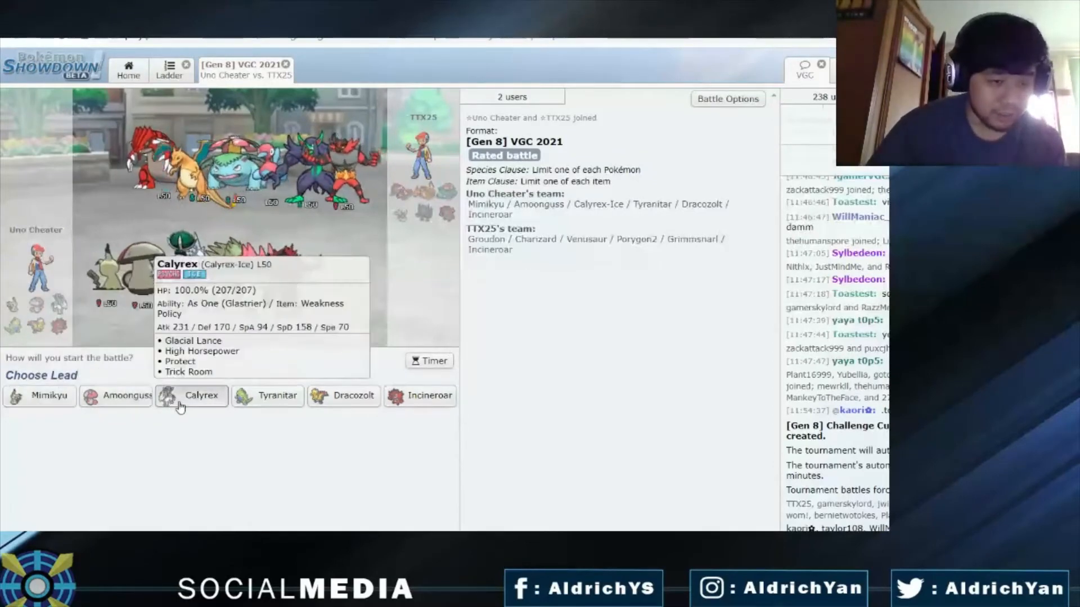
click(200, 395)
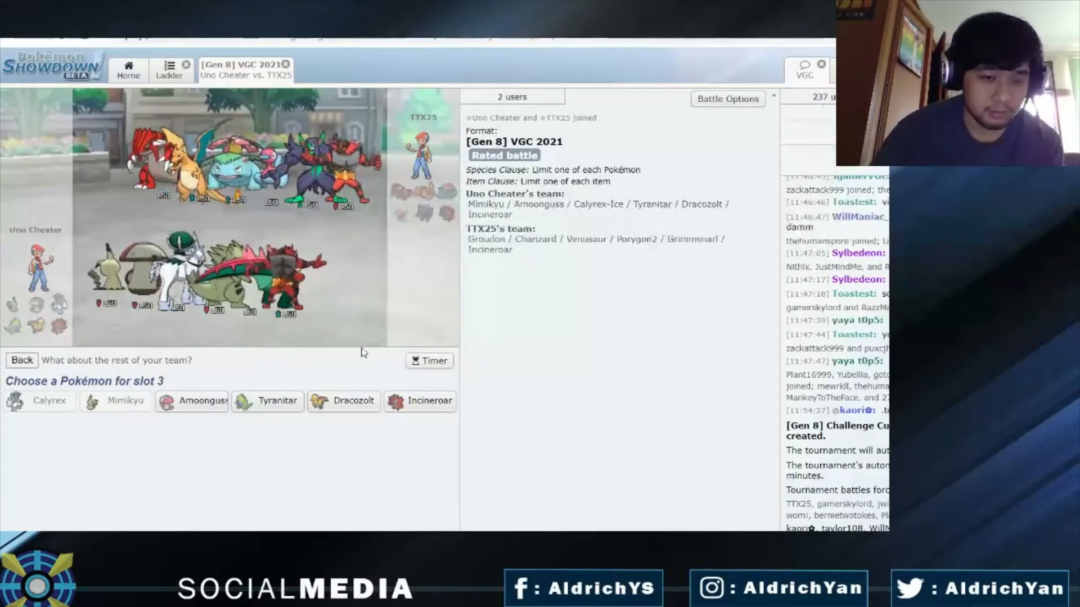
mouse_move(267, 400)
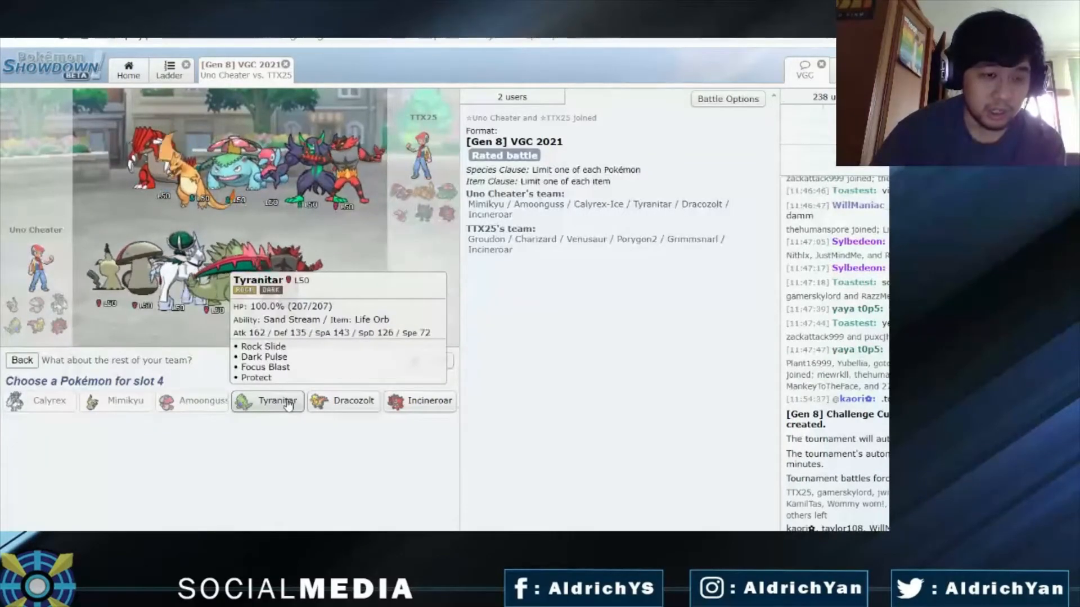
click(268, 400)
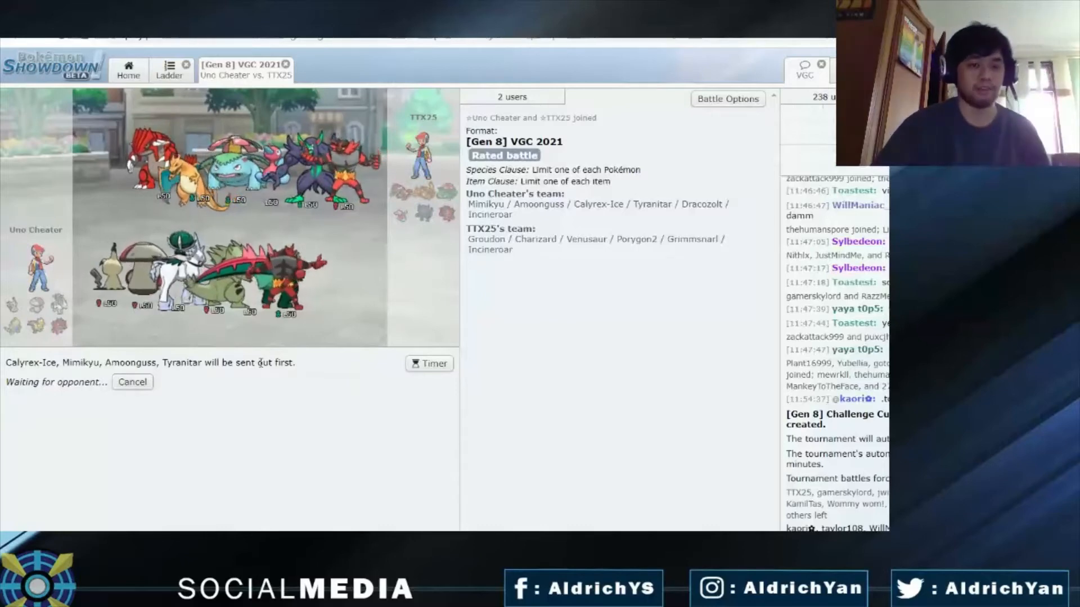
mouse_move(618, 317)
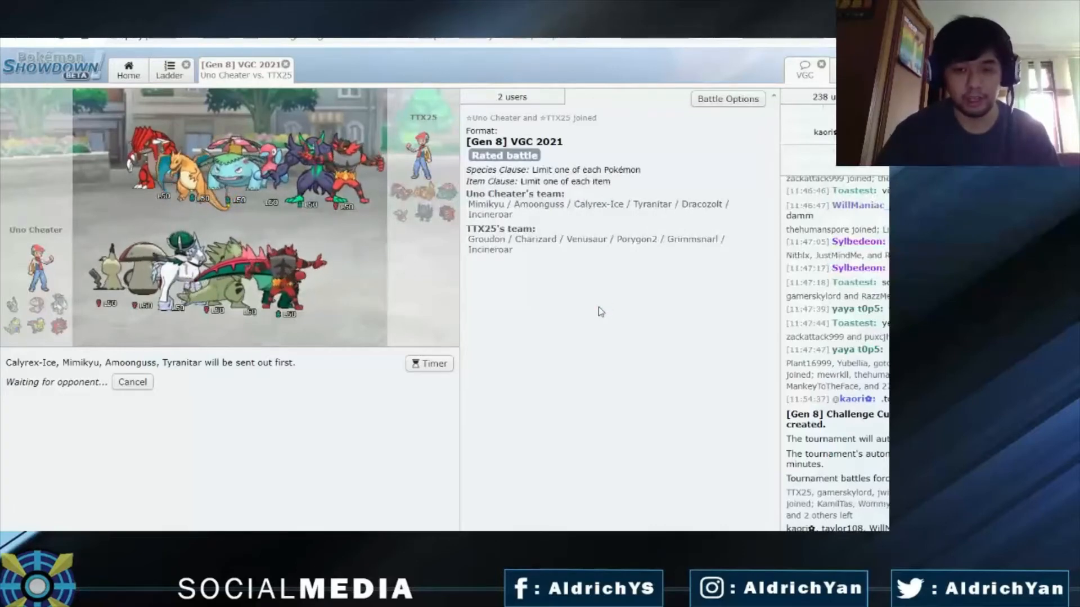
mouse_move(639, 497)
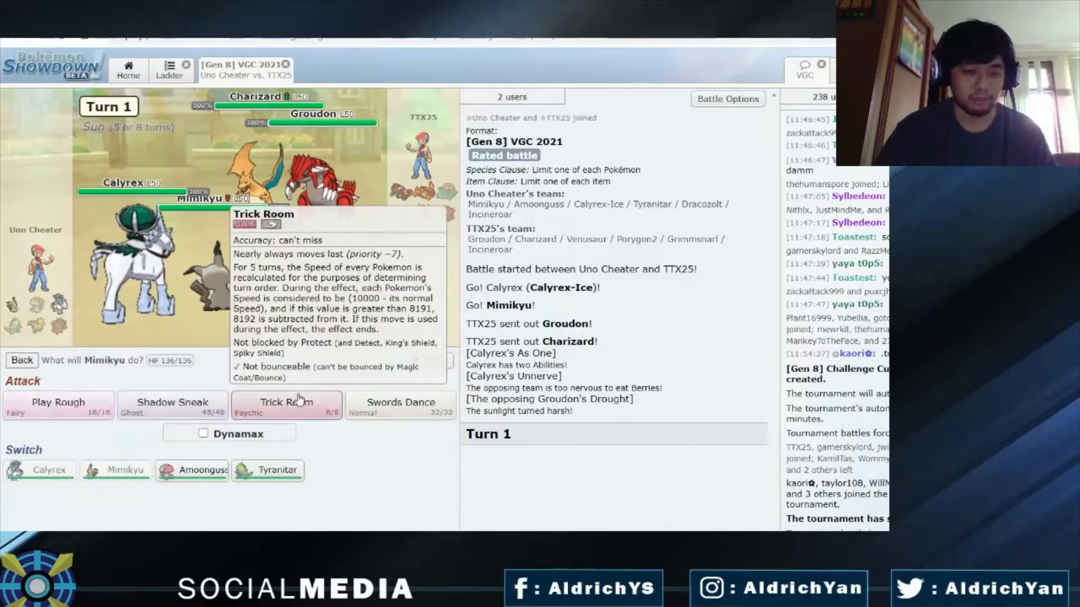
Step: Have Calyrex use Protect while Mimikyu sets up Trick Room on turn 1
click(286, 403)
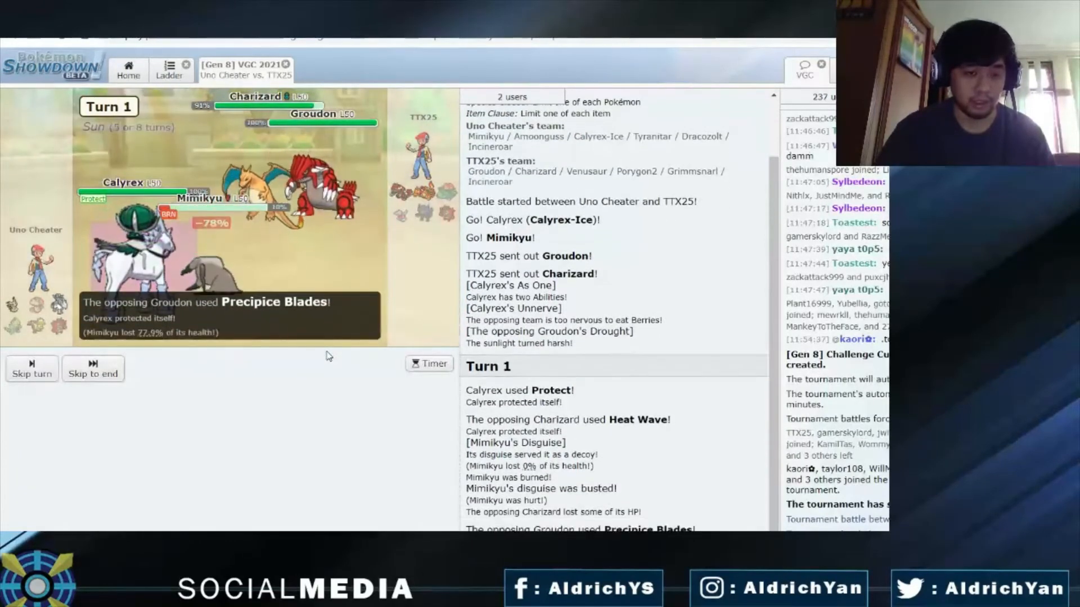
Step: Aim Mimikyu's Shadow Sneak at ally Calyrex, which Dynamaxes and uses Max Hailstorm
click(93, 370)
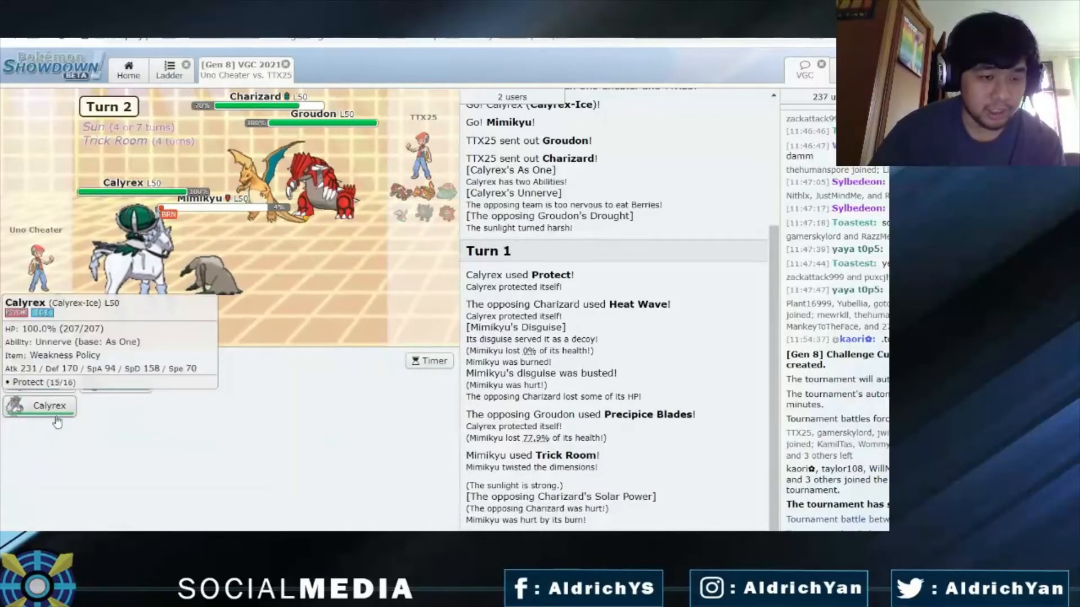
click(48, 406)
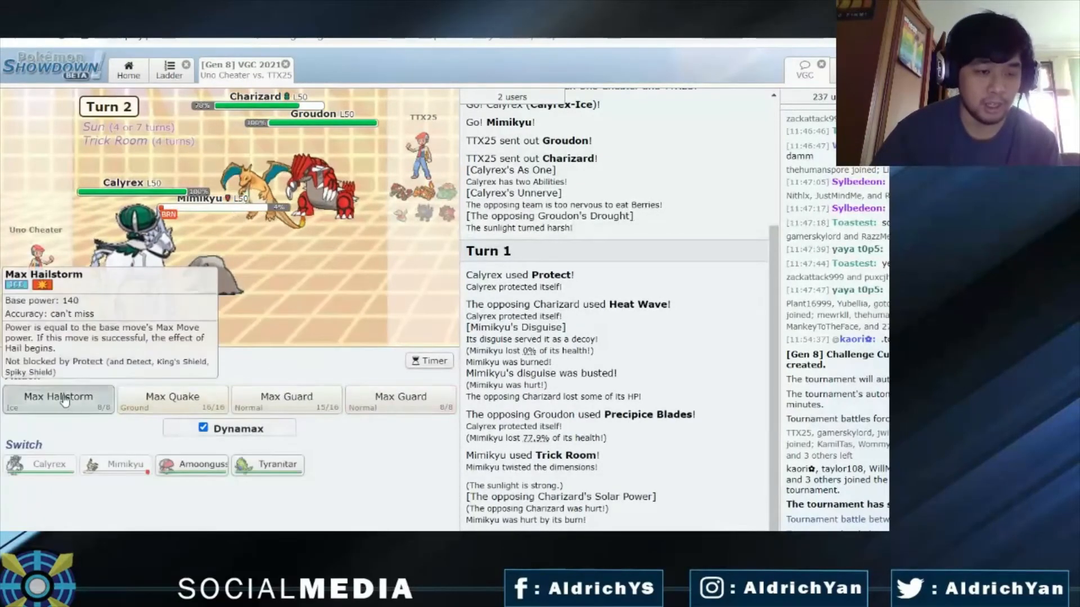
click(59, 399)
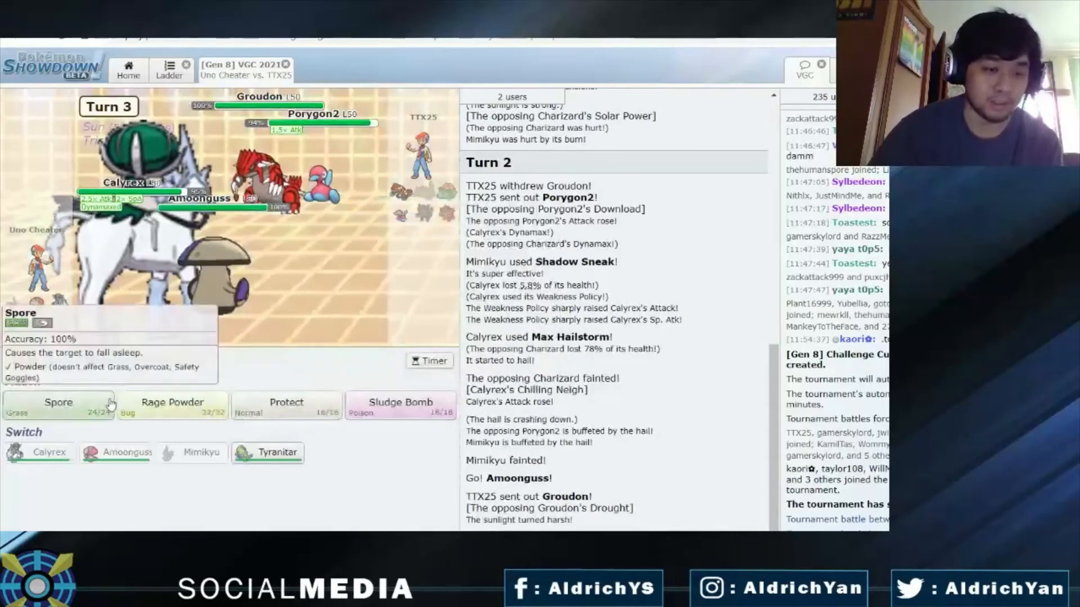
Step: Have Amoonguss use Spore on turn 3 alongside Calyrex's attack
click(58, 402)
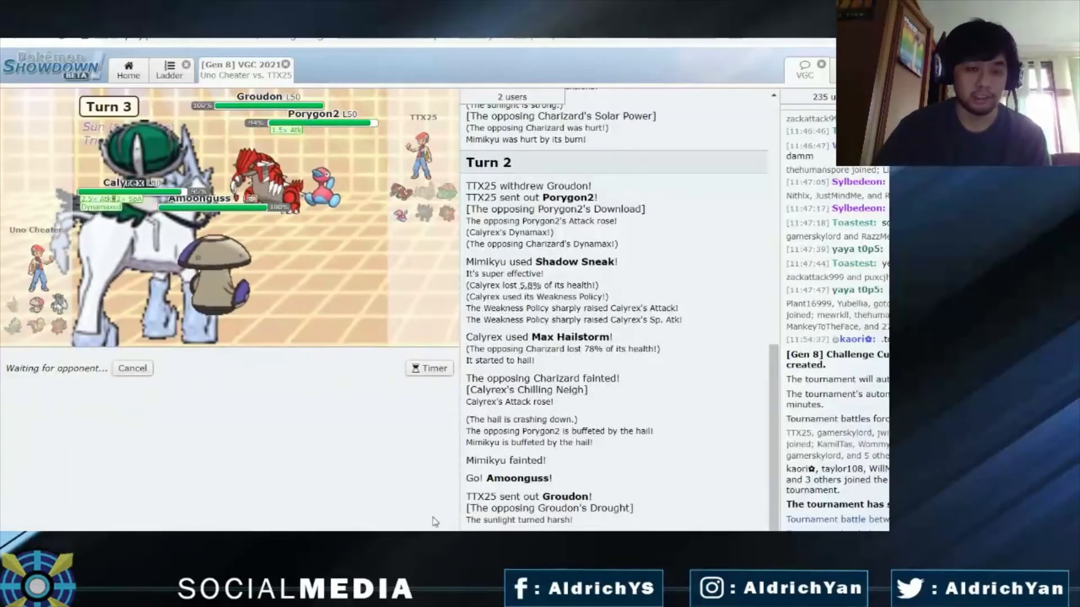
mouse_move(434, 462)
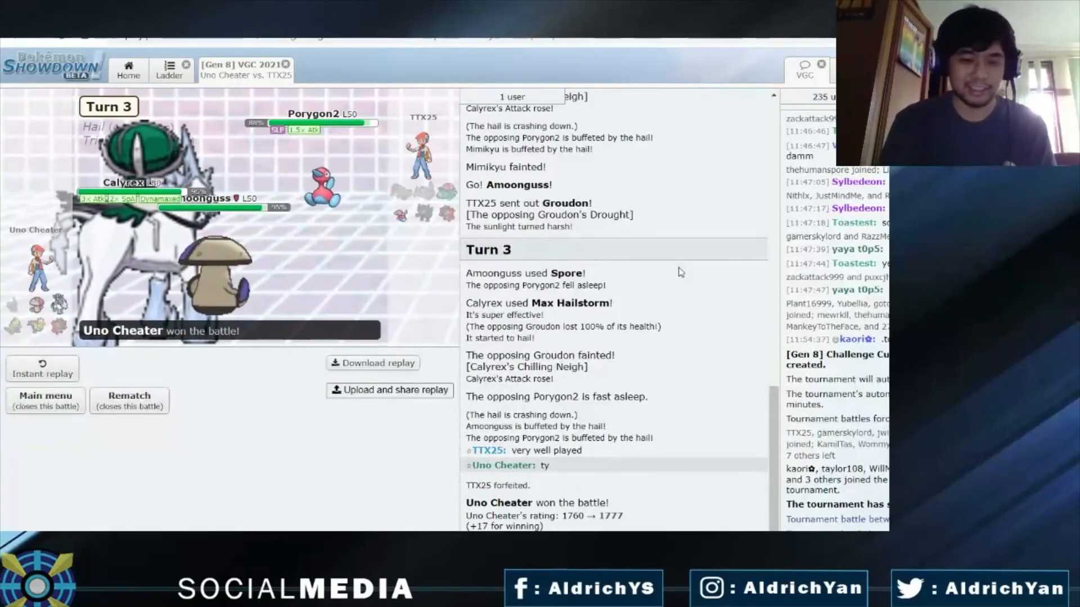
Step: Review the battle log showing the forfeit win and rating rising from 1760 to 1777
scroll(down, 3)
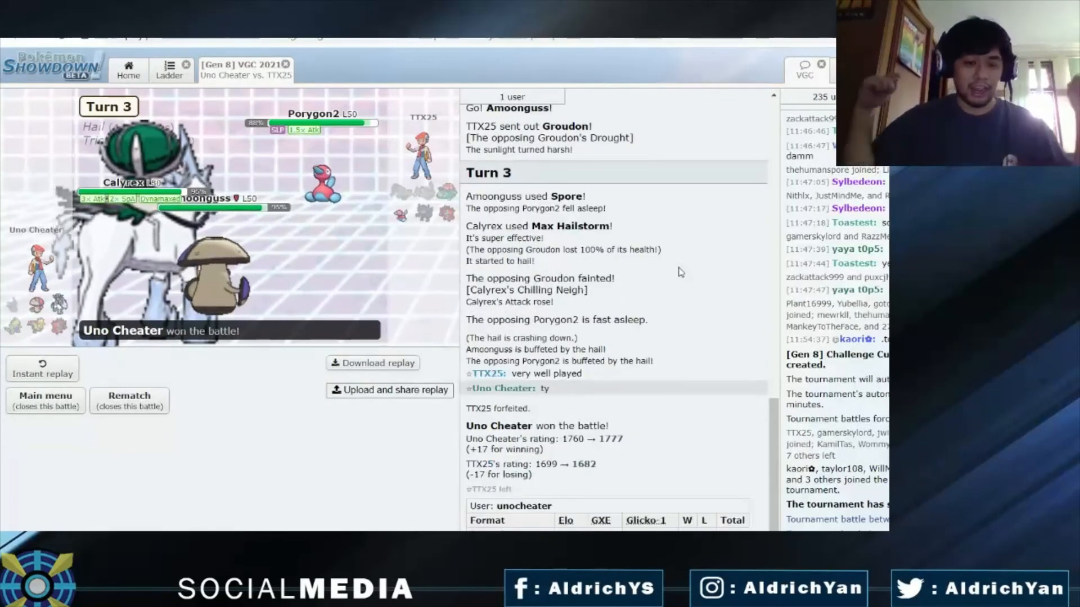